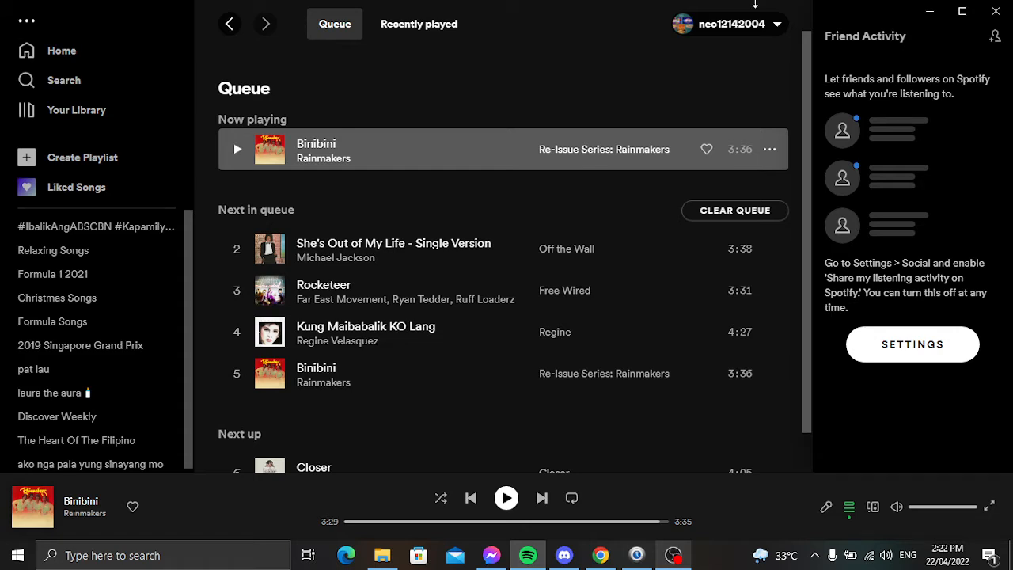
mouse_move(636, 503)
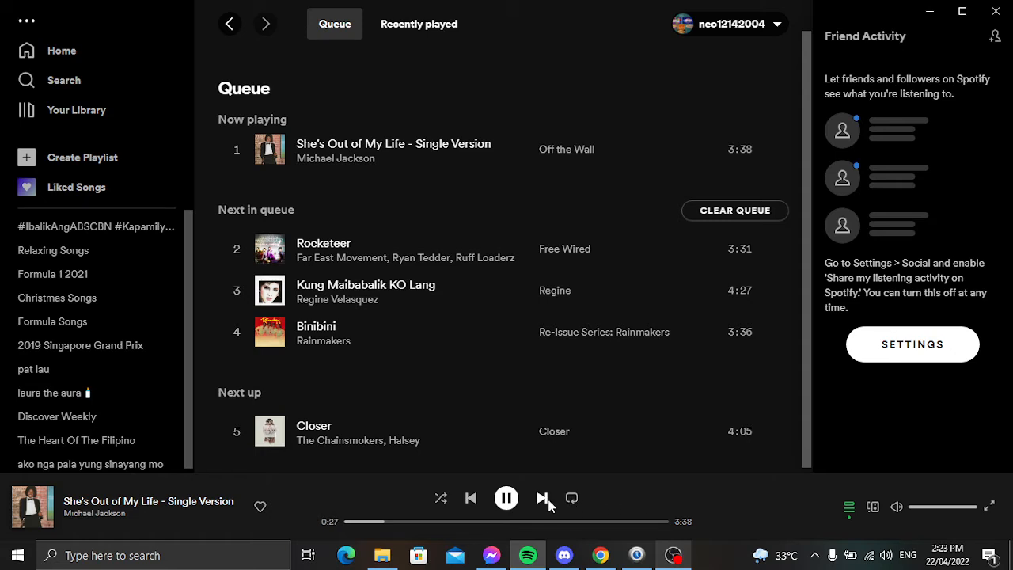
mouse_move(543, 497)
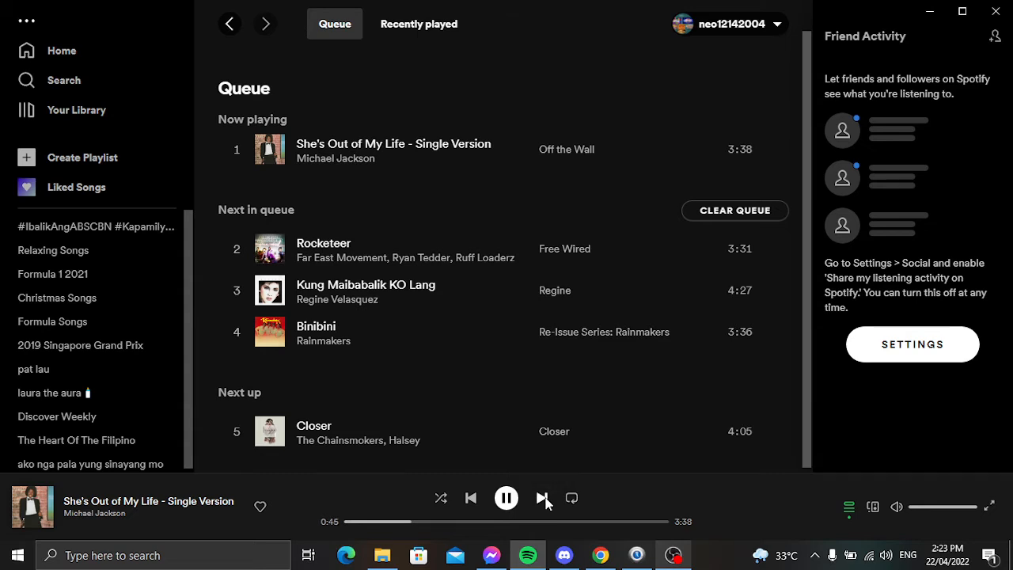
Skip ahead past She's Out of My Life so Rocketeer starts playing
left_click(544, 497)
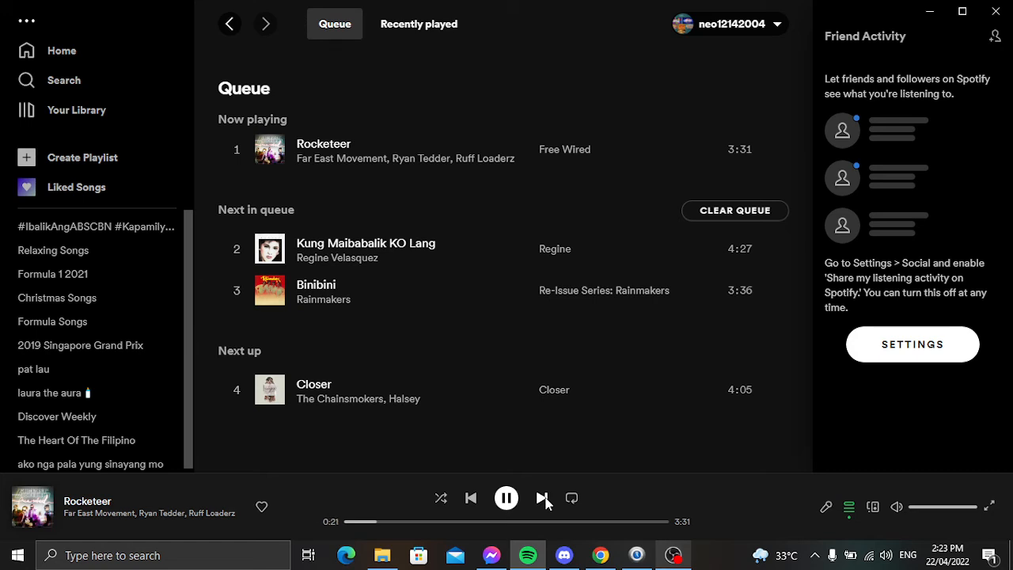
Skip Rocketeer so Kung Maibabalik KO Lang plays, with Binibini alone up next
left_click(541, 497)
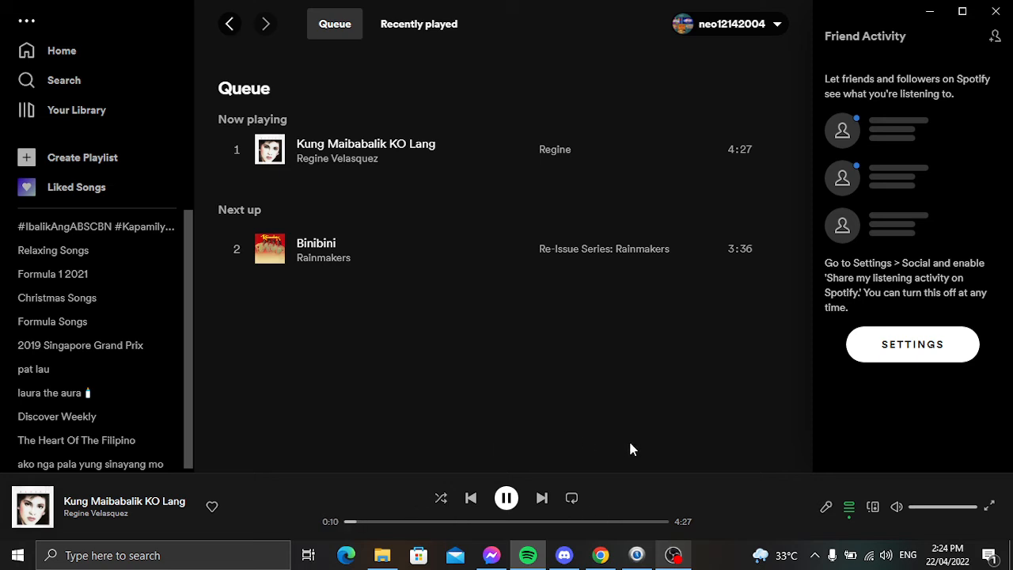
mouse_move(578, 483)
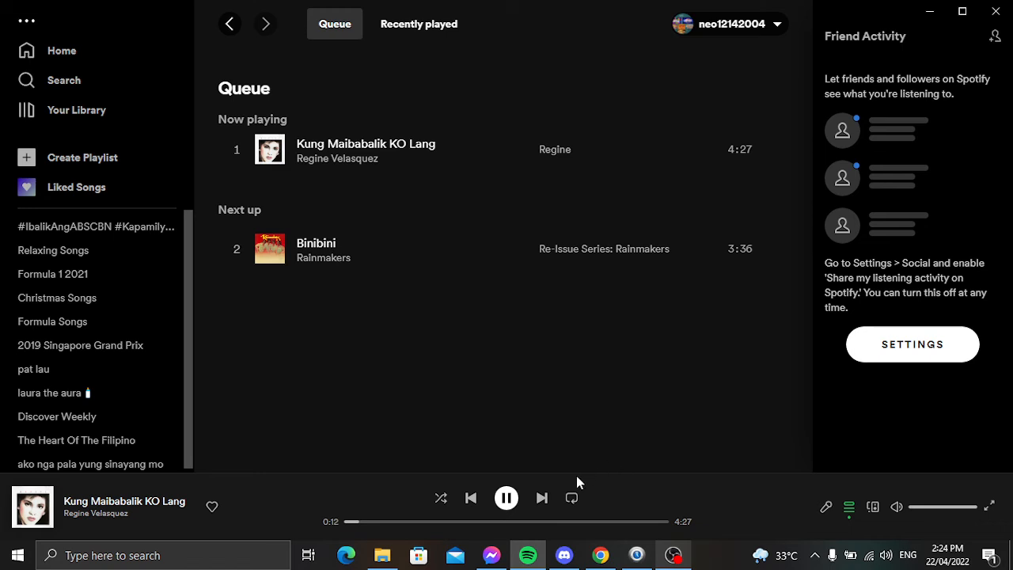
mouse_move(584, 494)
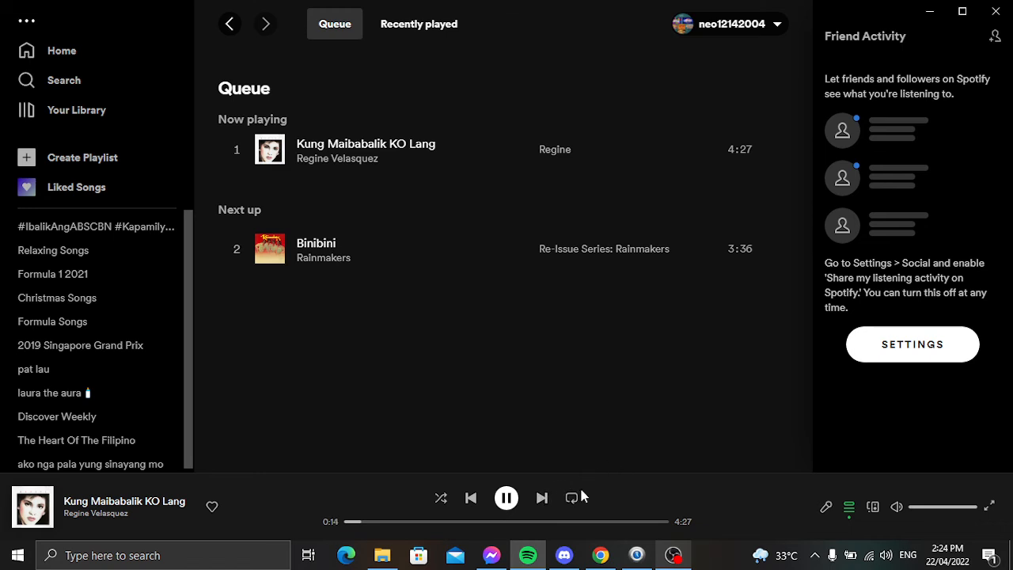
Skip to the final track Binibini, pause it, and bring up OBS Studio
left_click(542, 497)
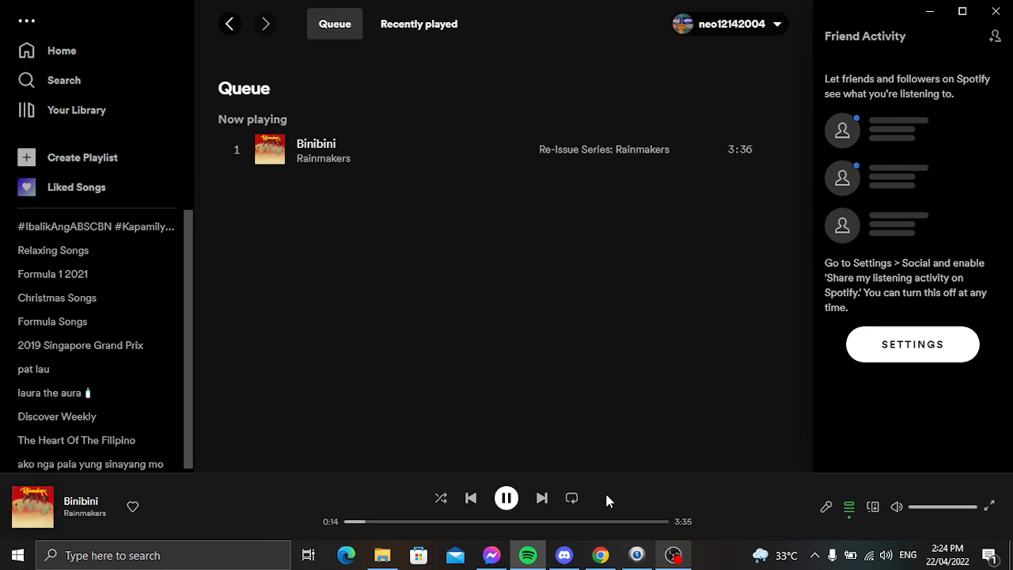
left_click(506, 496)
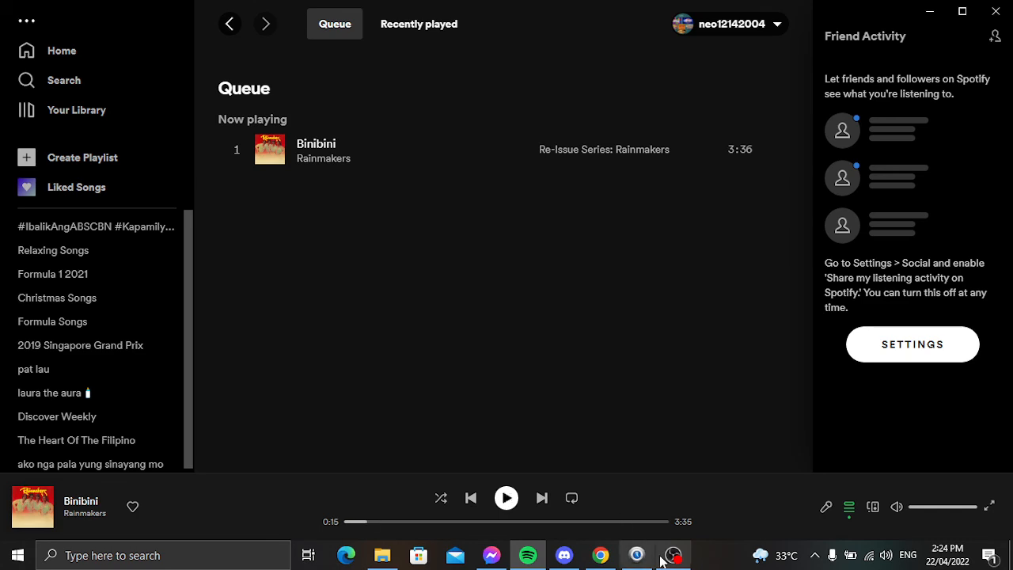
left_click(671, 553)
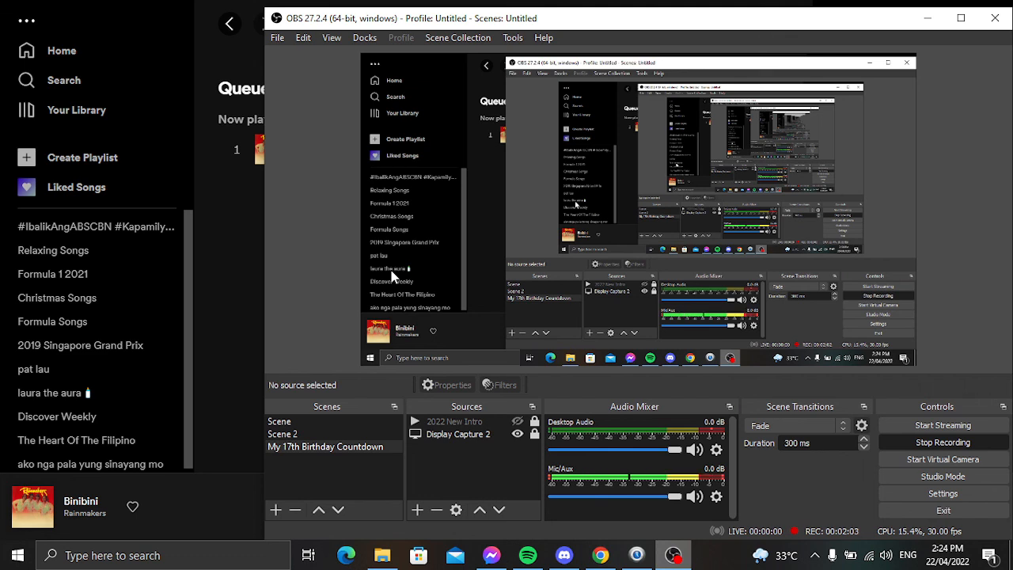
mouse_move(751, 392)
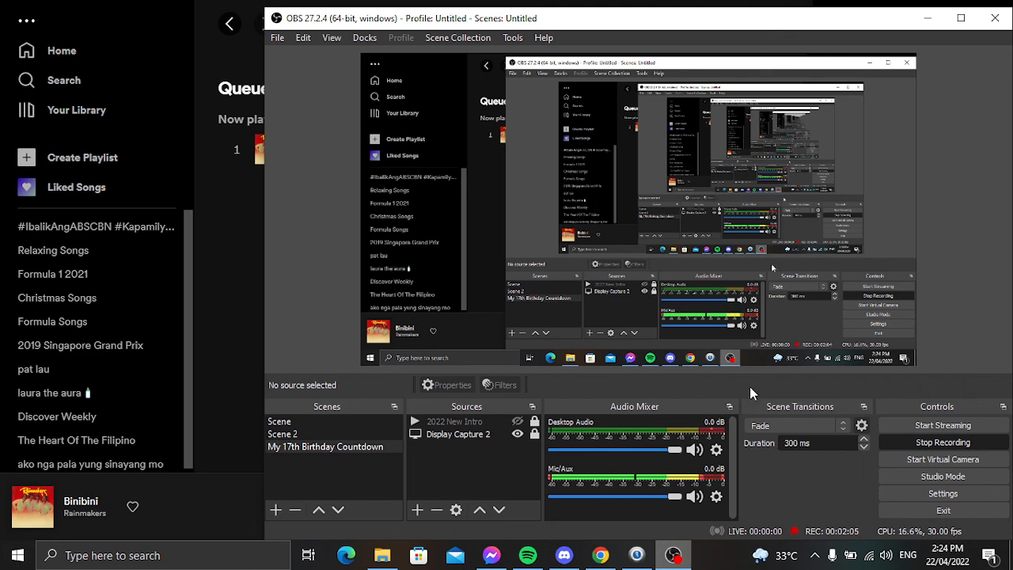